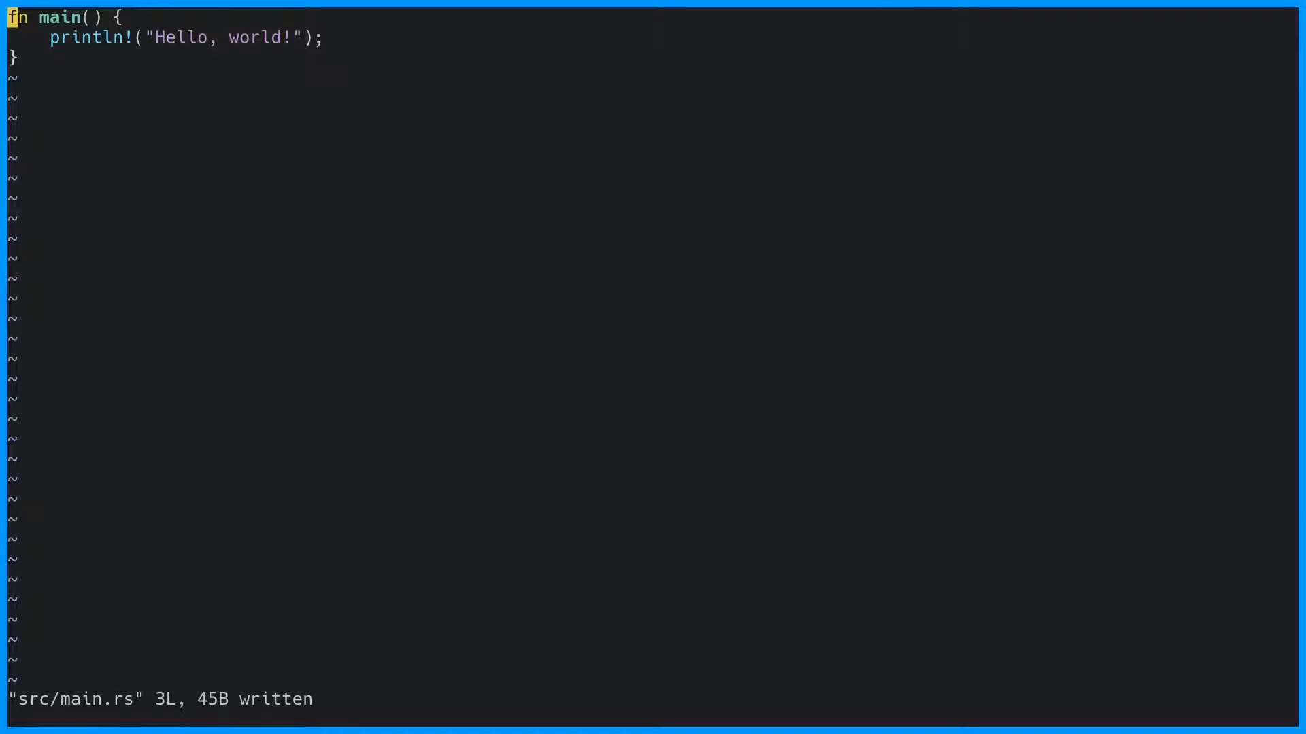
- Add 'let cakes = 3;' and print cakes instead of 'Hello, world!'
type("let cakes = 3;")
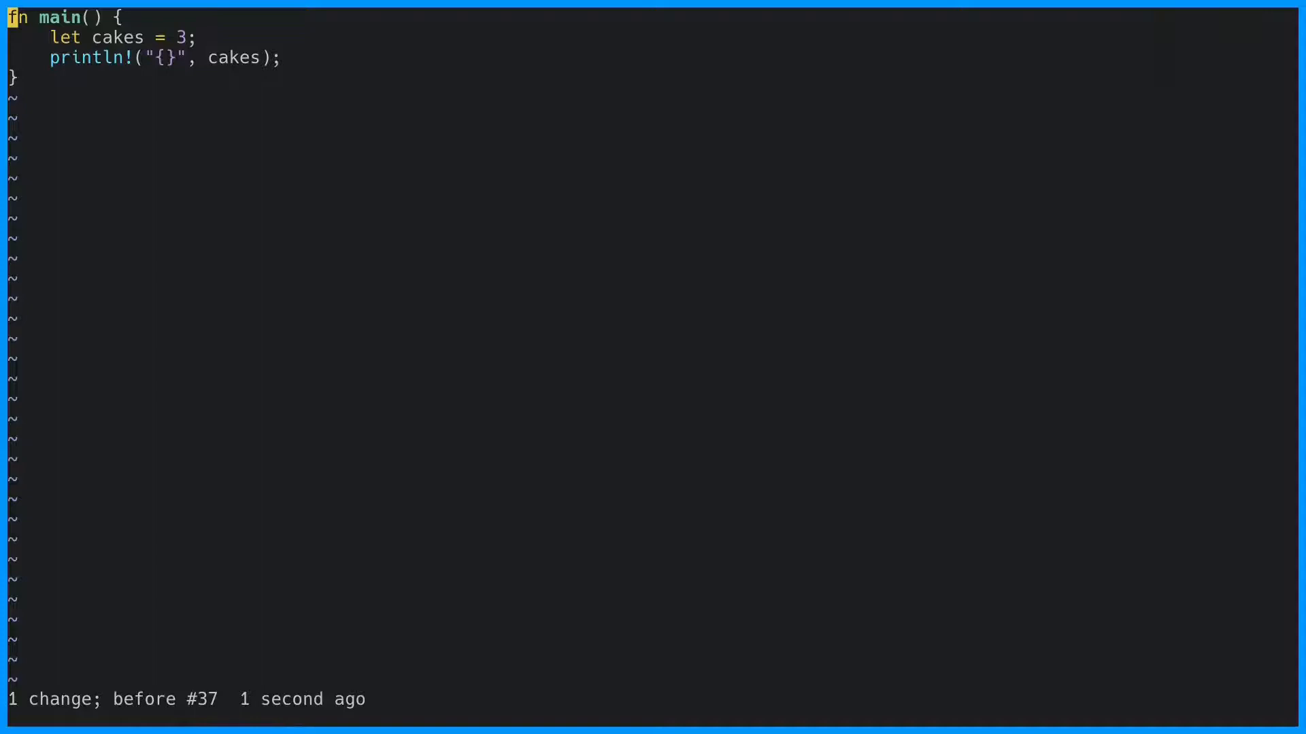
- Type cakes as u8, add drinks = 4 and total = cakes + drinks, then save and run
type(":")
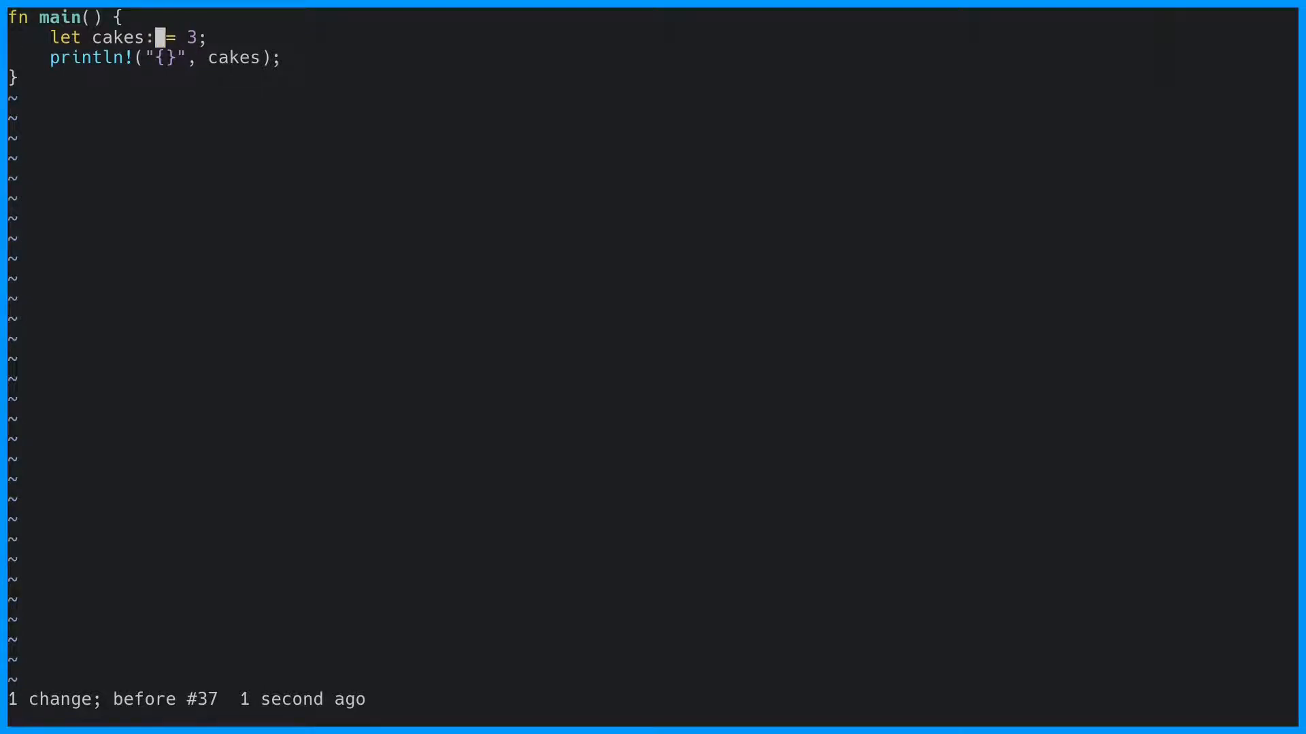
type("u8")
type("let total")
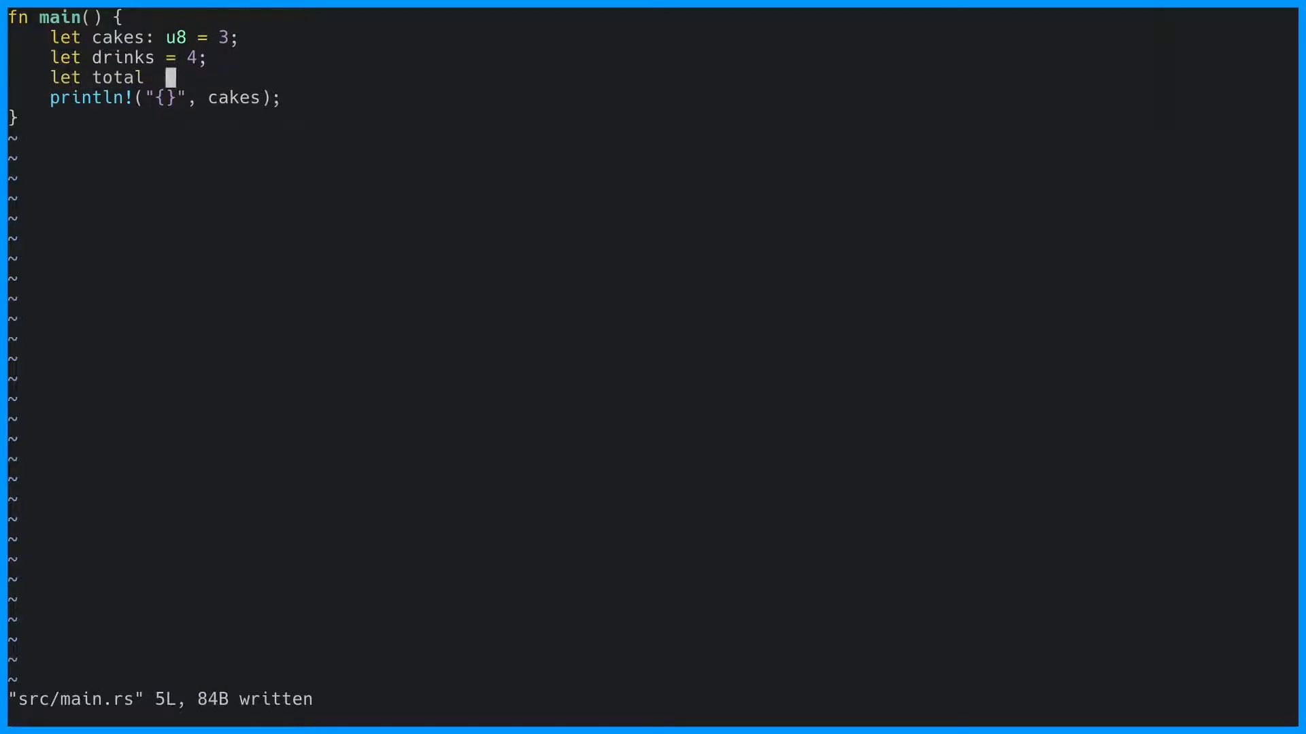
type("= cakes + dri")
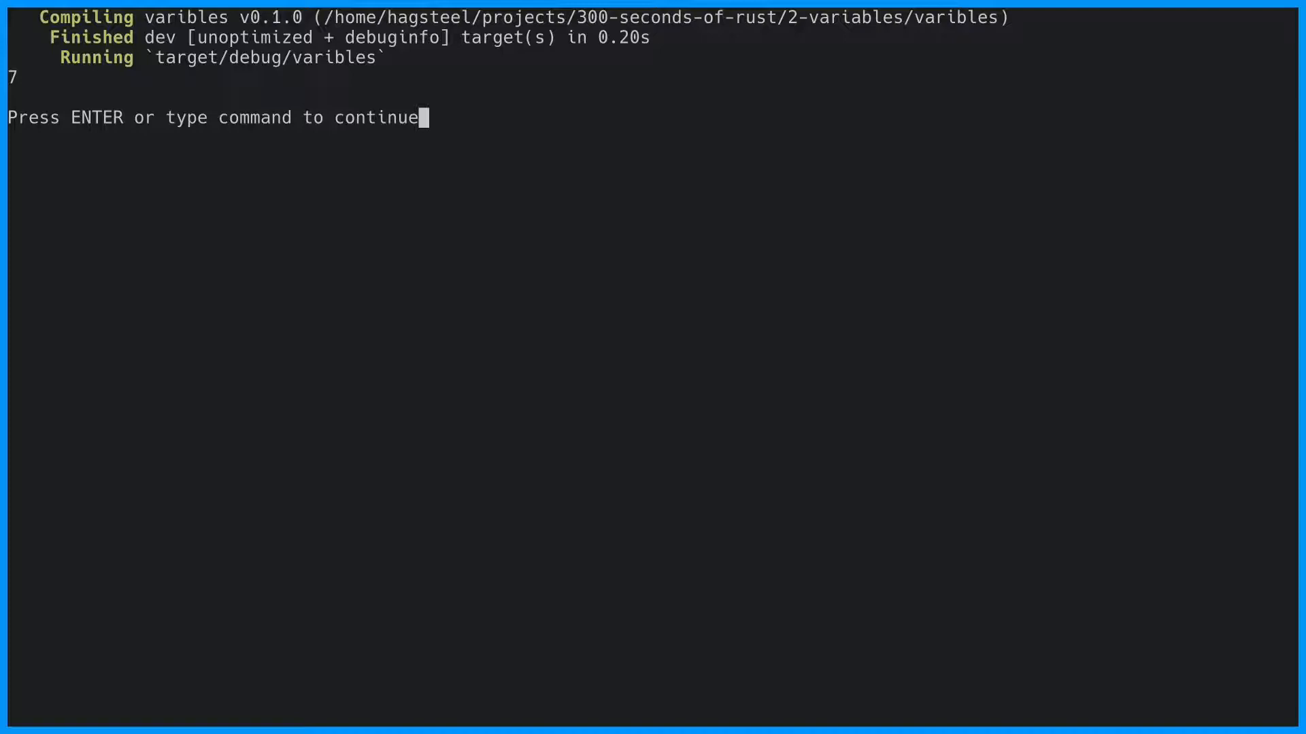
- Leave the run output and change drinks to 'let drinks: u16 = 4;', then save
key("Return")
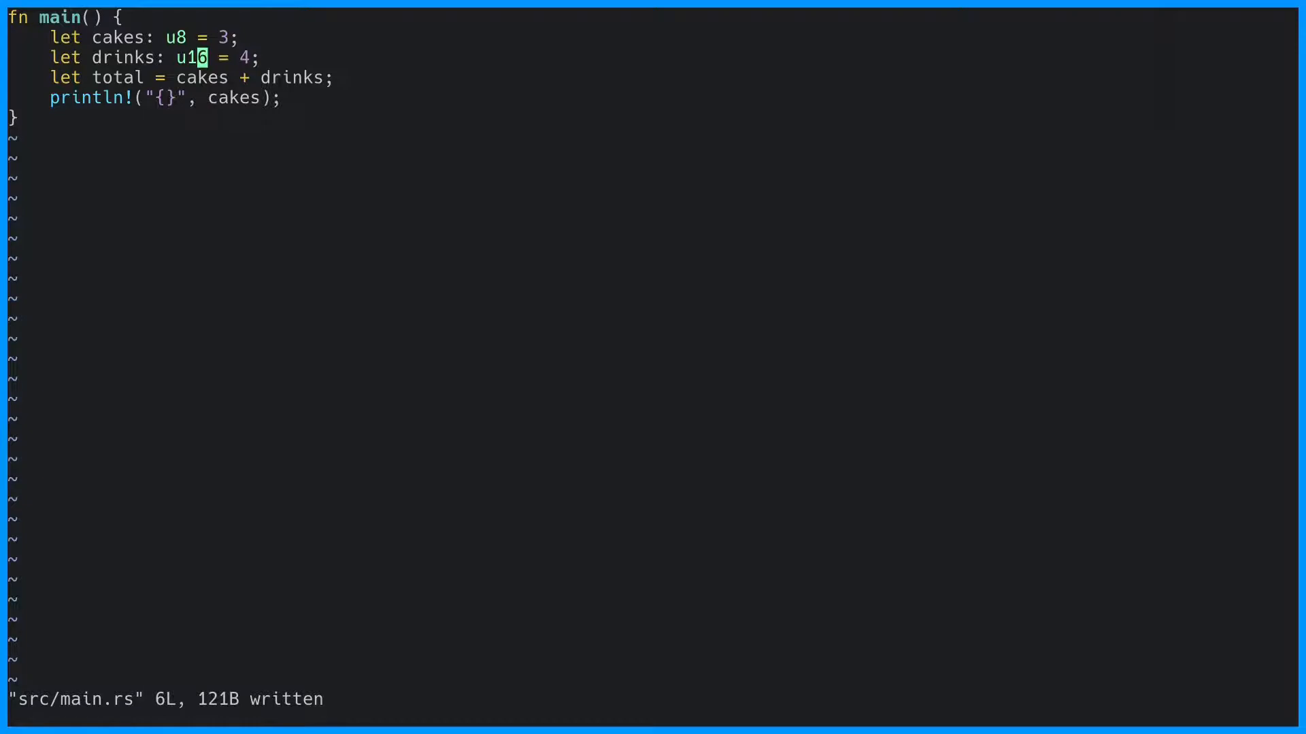
mouse_move(273, 77)
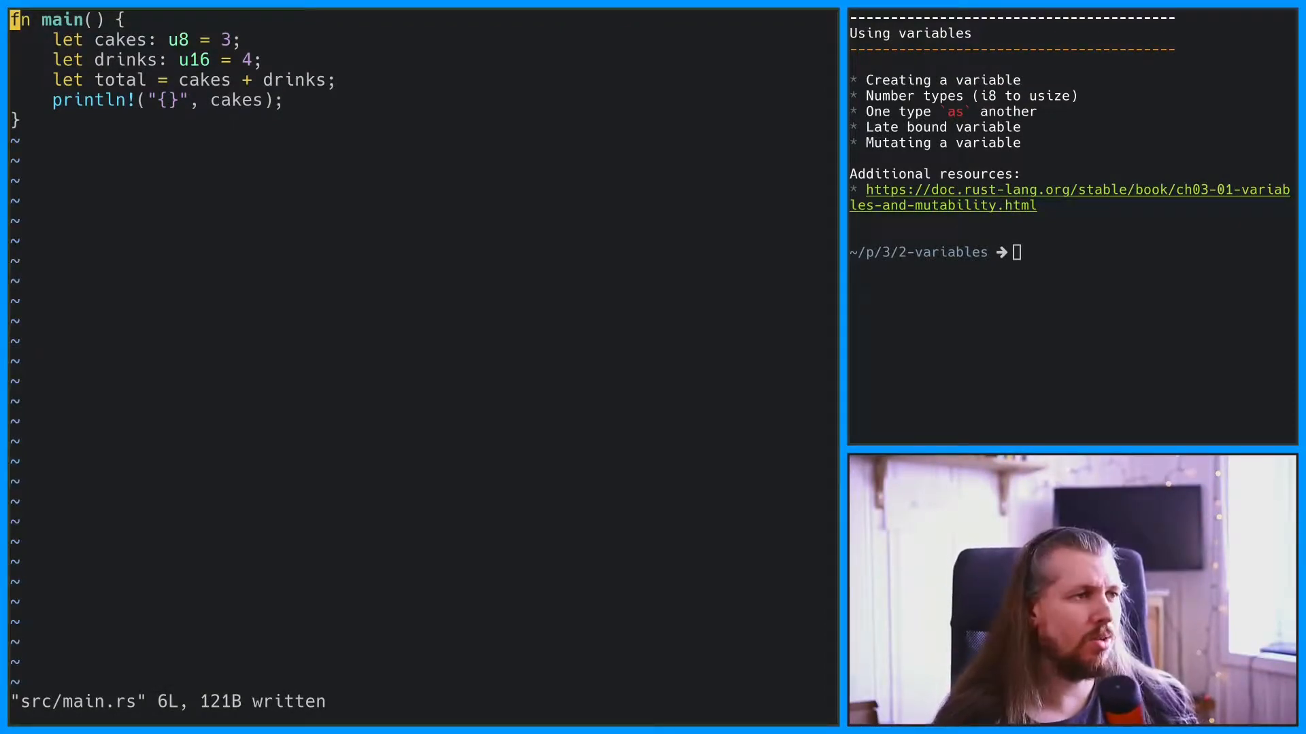
- Change total to 'cakes as u16 + drinks' and print total instead of cakes
type("as")
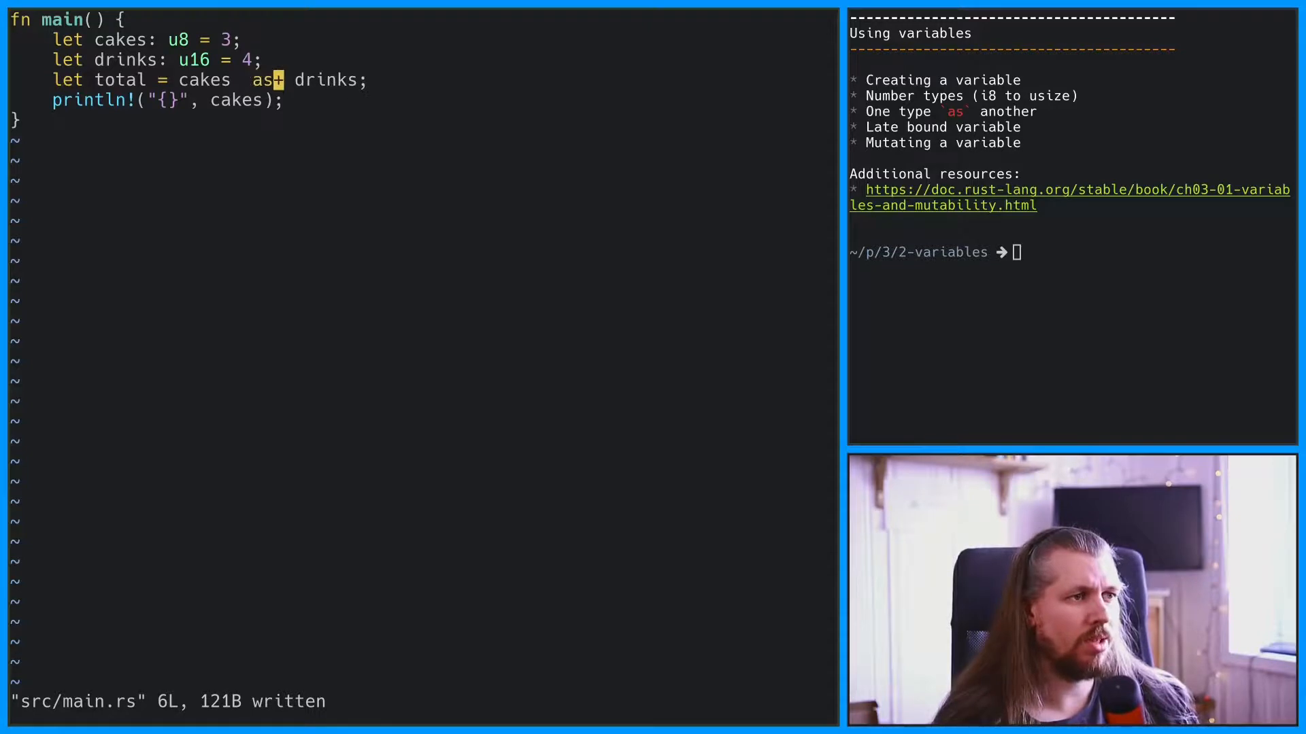
type("u16")
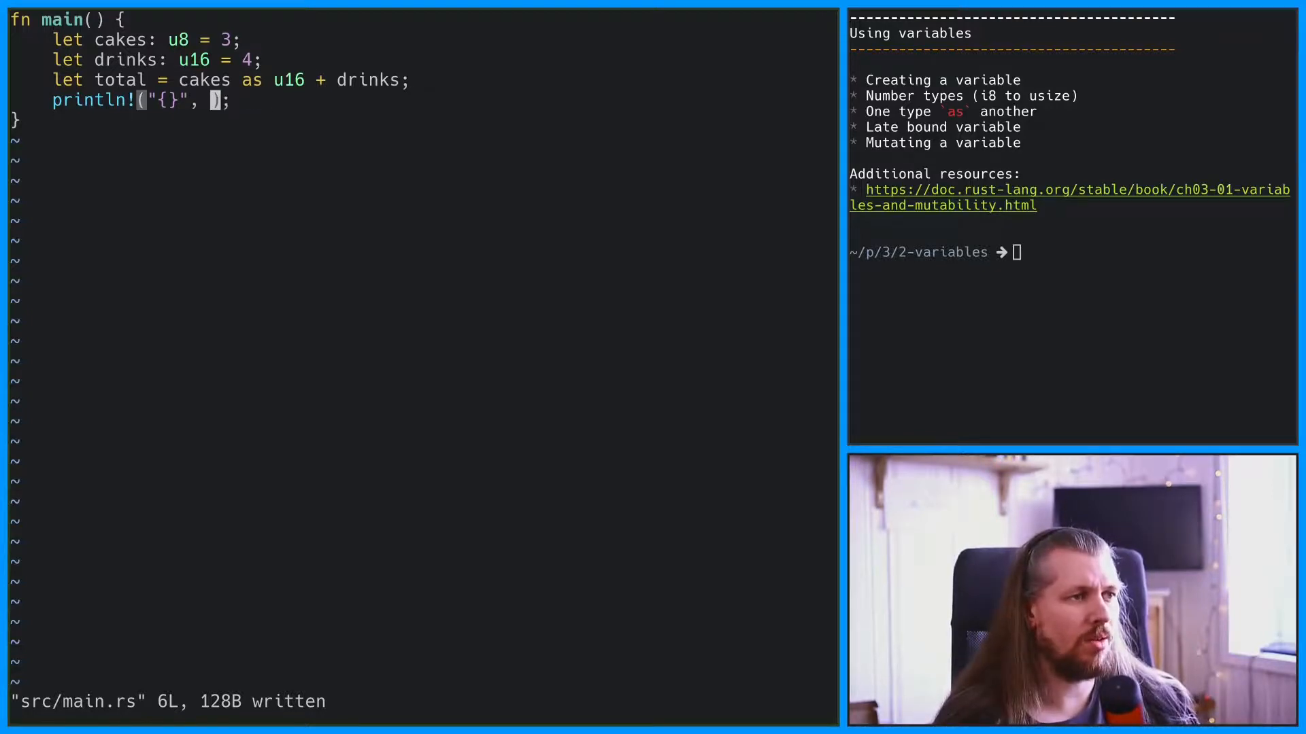
type("total")
type("let needs_a")
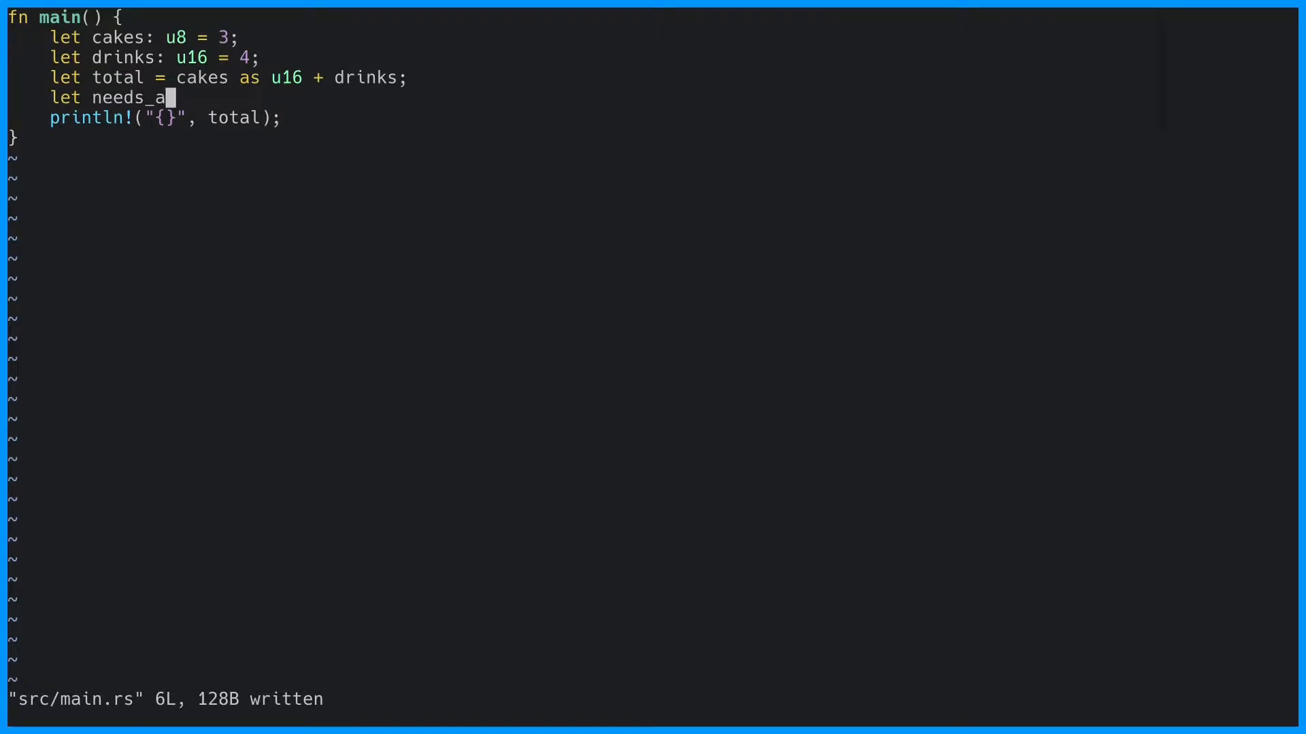
- Declare 'let needs_a_value: u16;' and print needs_a_value instead of total
type("_value: u16")
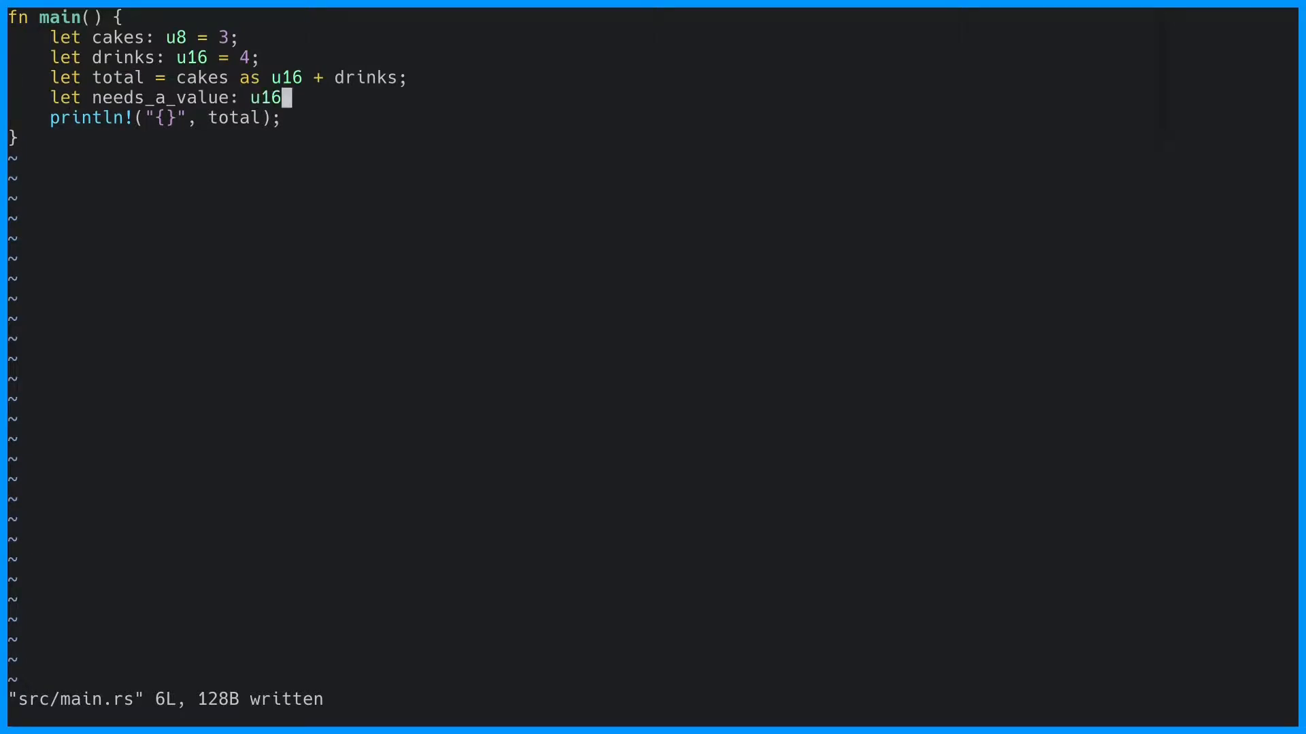
type(";")
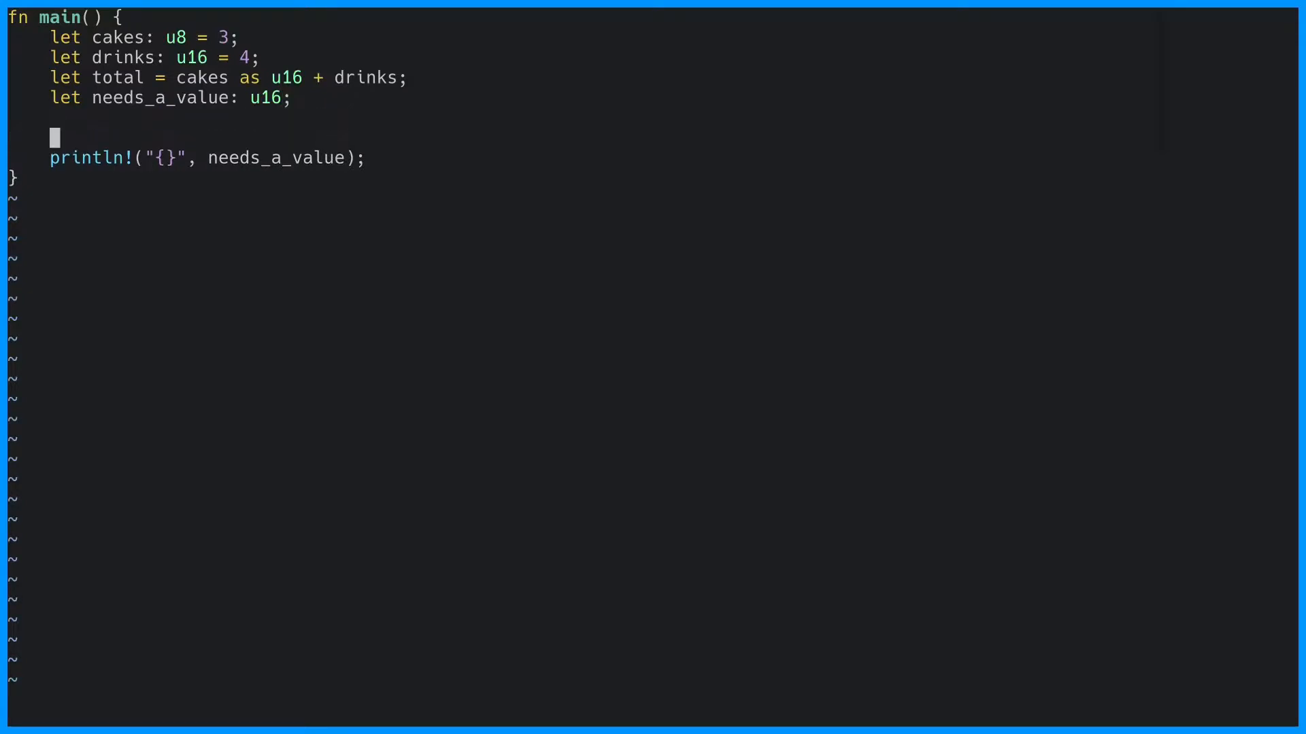
type("needs_a_value = 123;")
type("cakes = 4;")
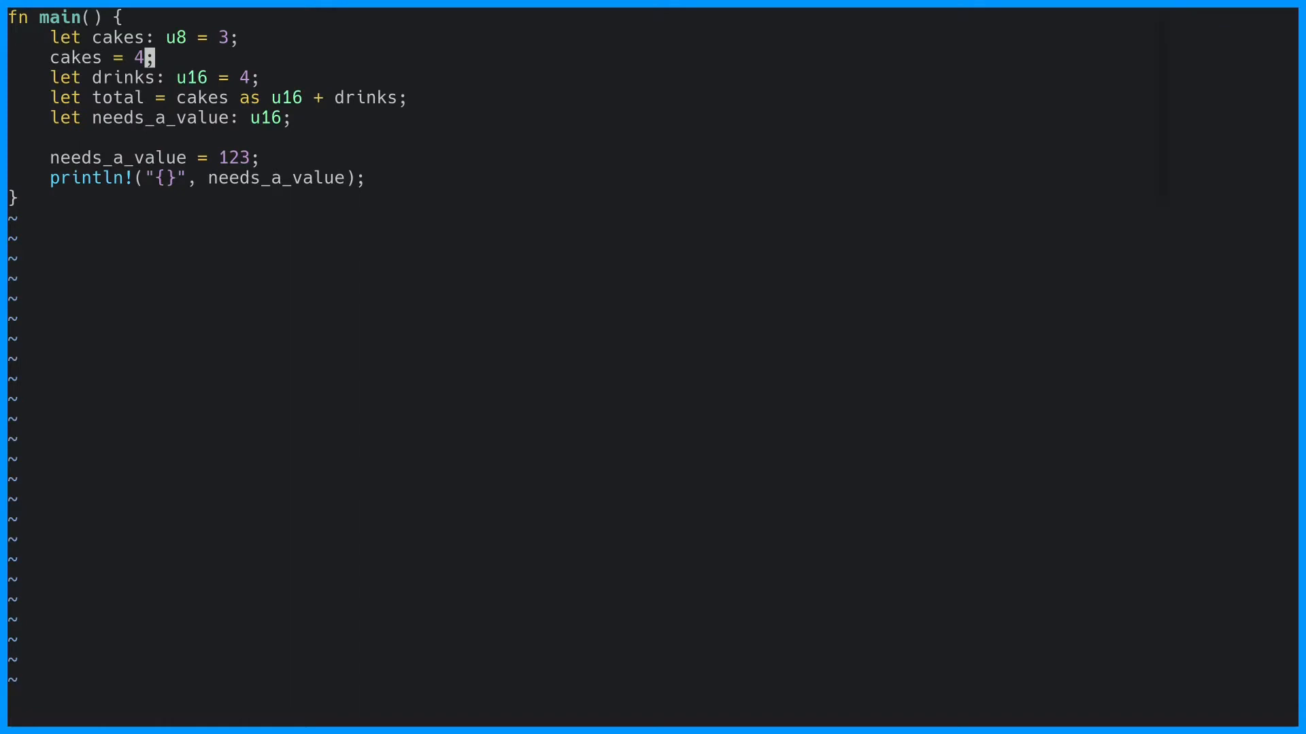
- Set needs_a_value to 123, reassign cakes to 4 via 'let mut cakes', and save
type(":w")
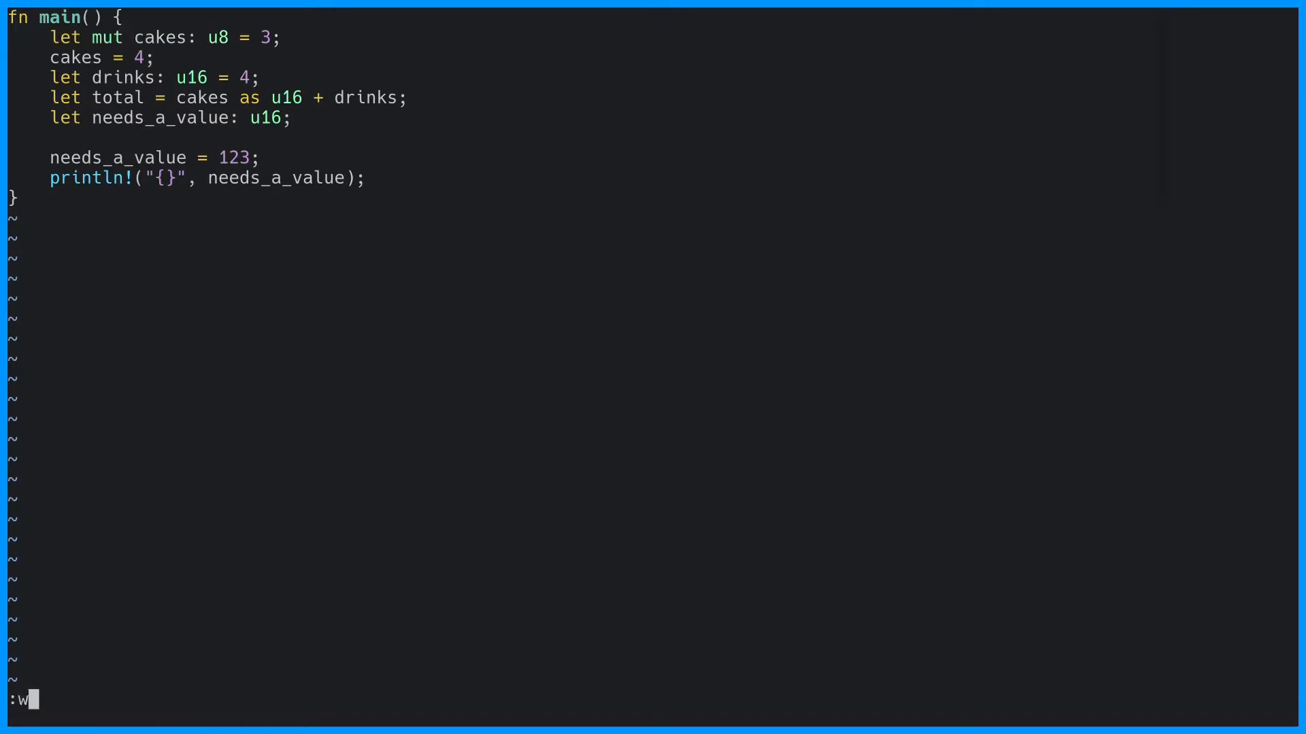